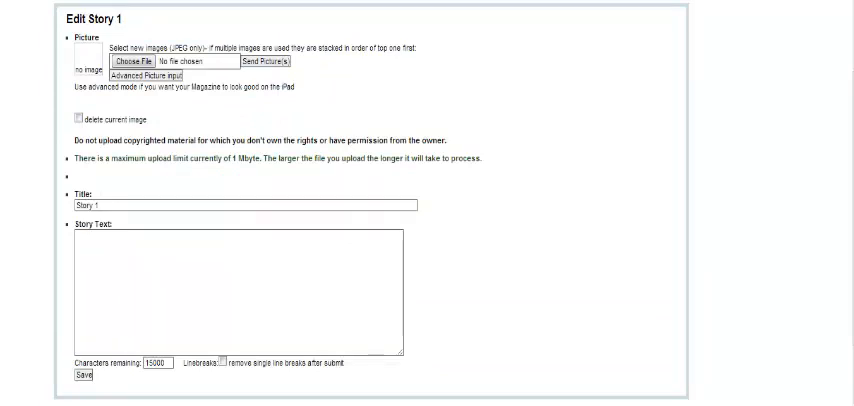
mouse_move(199, 101)
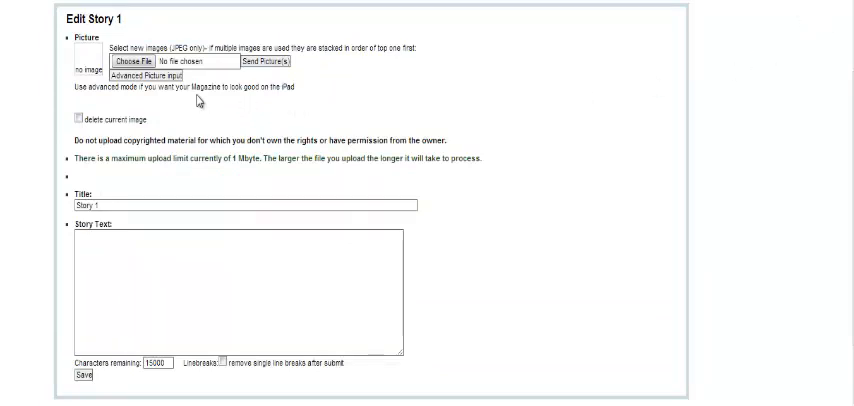
- Start choosing the 360Fashion Network logo image file for Story 1's picture
left_click(130, 61)
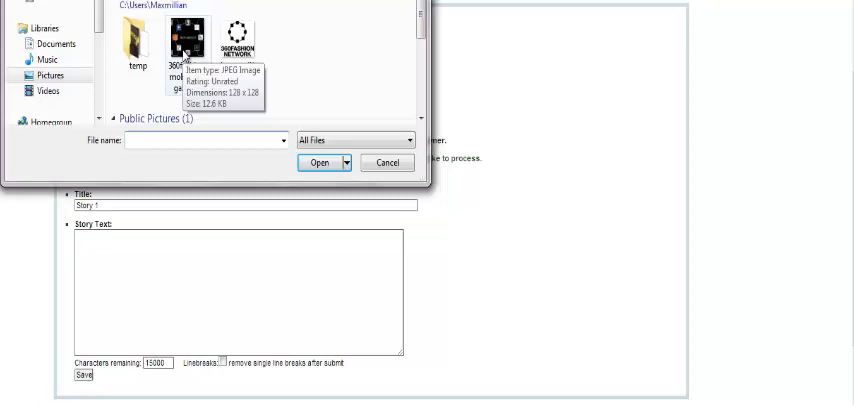
mouse_move(238, 35)
type("C")
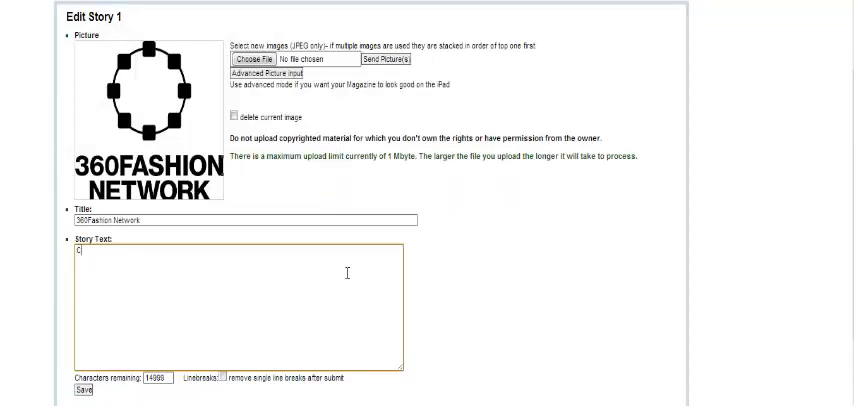
- Enter story text 'Connecting the world of fashion and mobile in…' and save the story
type("onnecting the w")
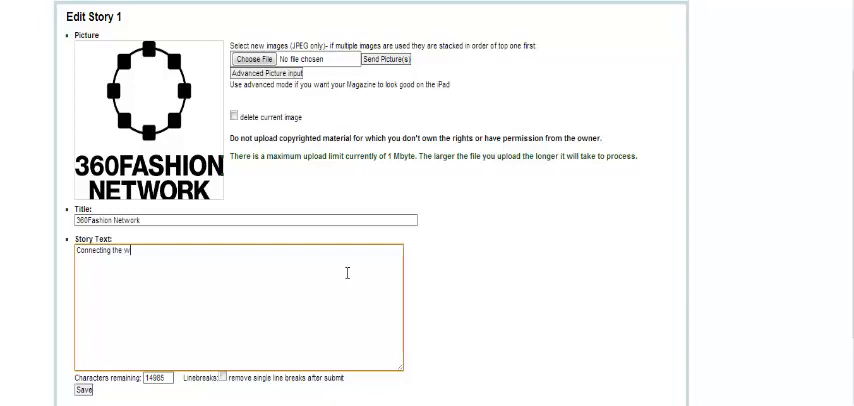
type("orld of")
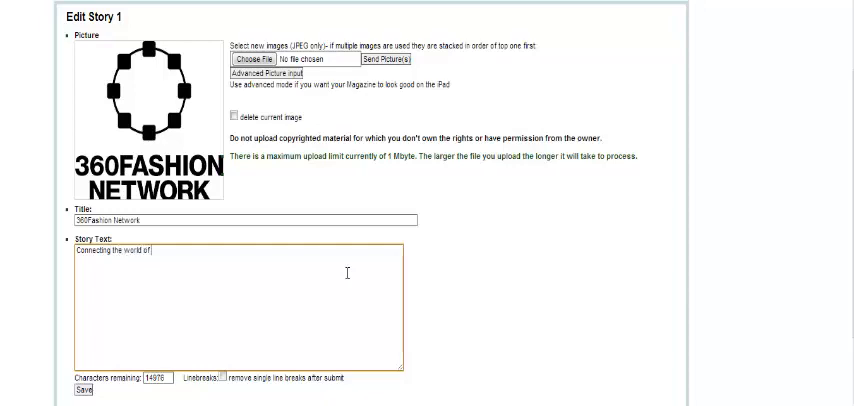
type("fashion and")
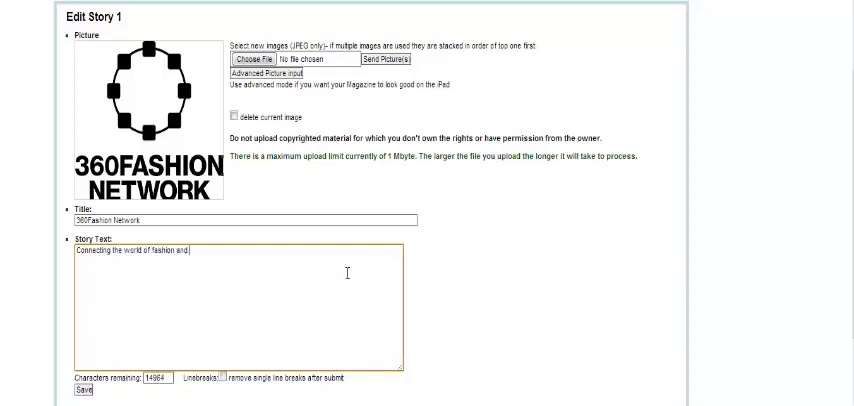
type("mobile in a revolutionar")
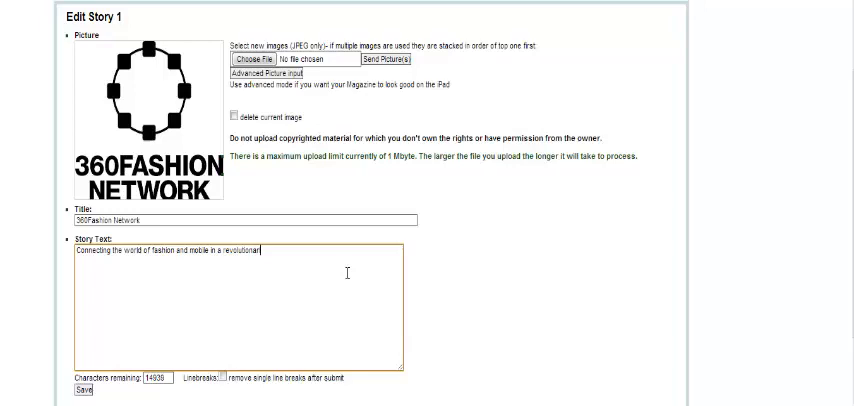
left_click(84, 390)
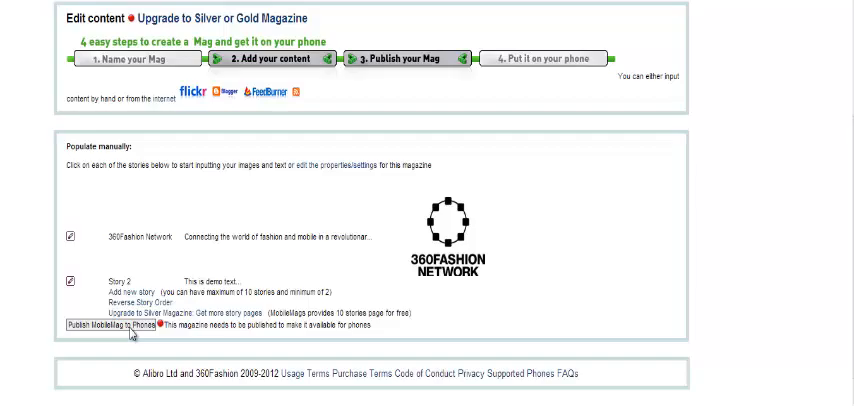
- Publish the MobileMag led by the 360Fashion Network story to phones
left_click(113, 324)
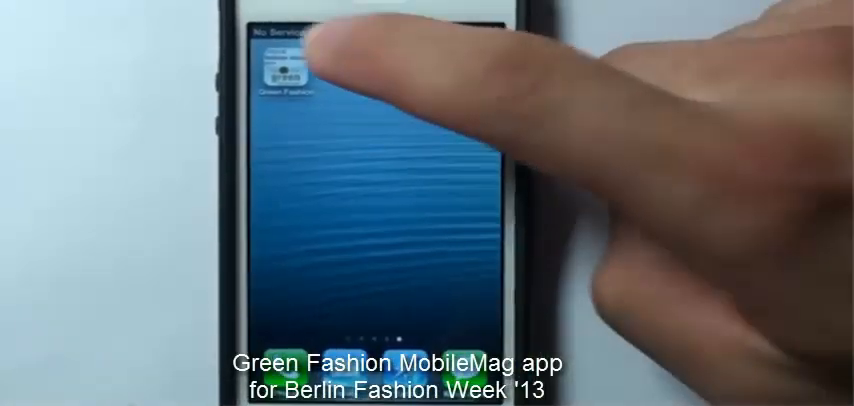
- Open the Green Fashion app and scroll through Berlin show listings to the location map
left_click(289, 67)
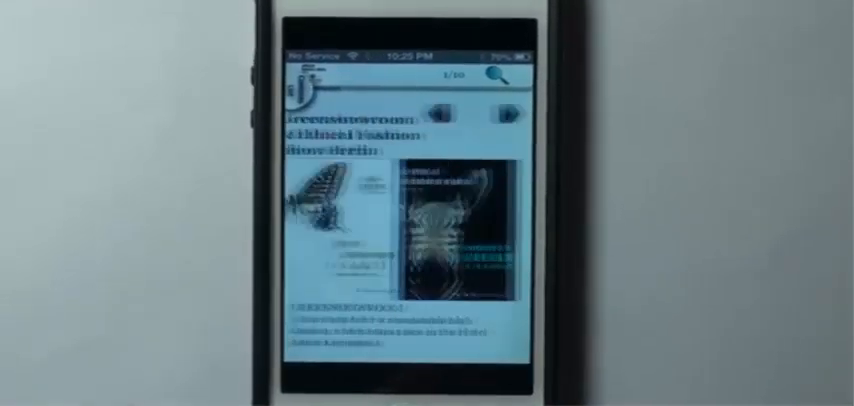
scroll("down", 3)
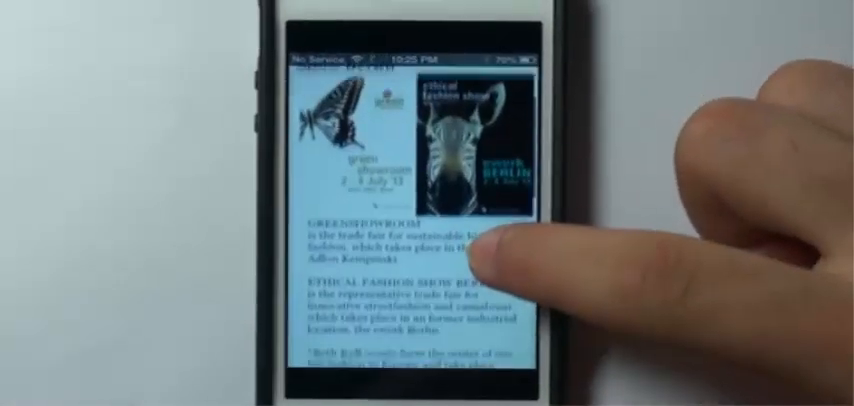
scroll("down", 3)
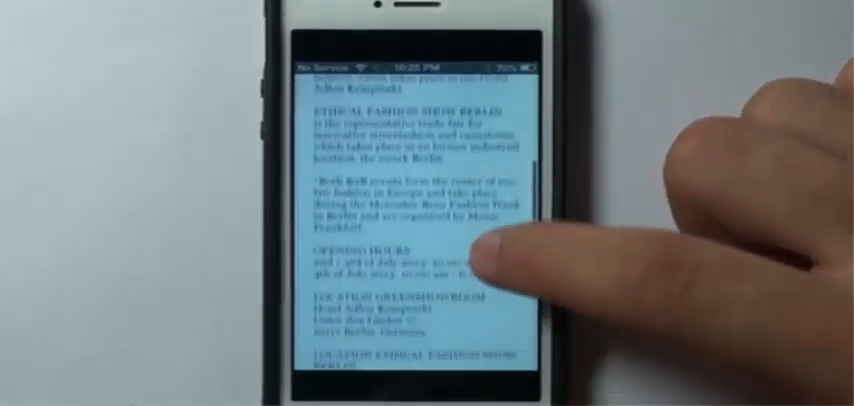
scroll("down", 3)
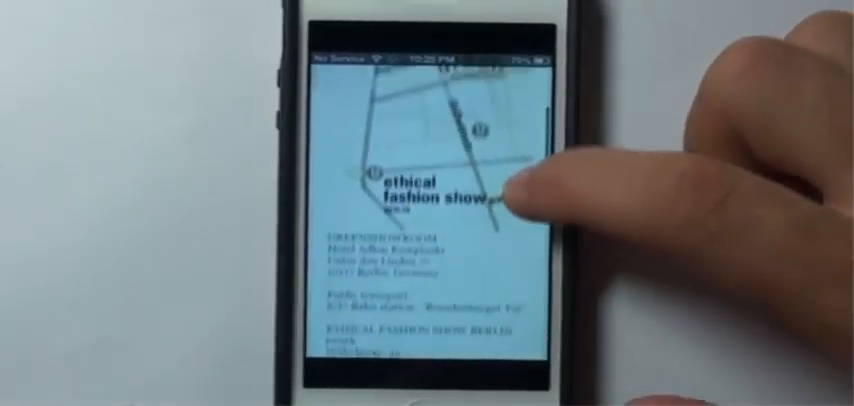
scroll("down", 3)
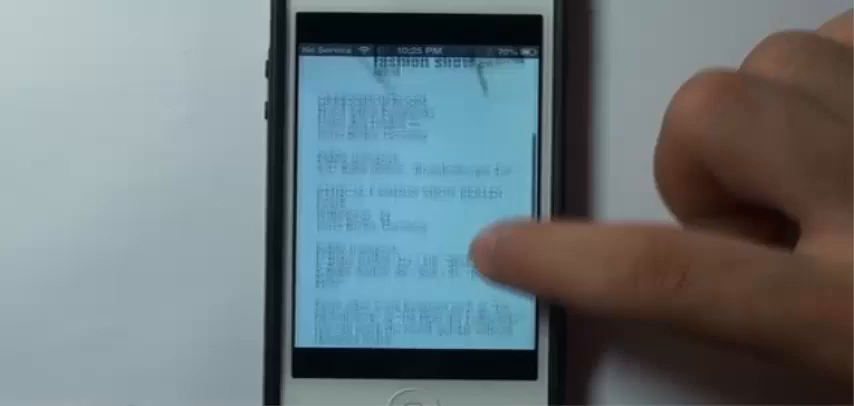